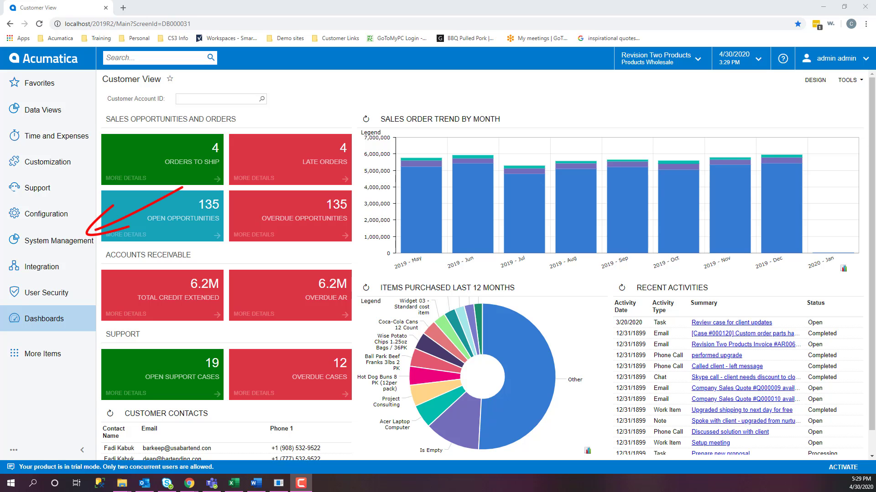
Reach System Email Accounts through the System Management menu to view the Support account.
click(59, 241)
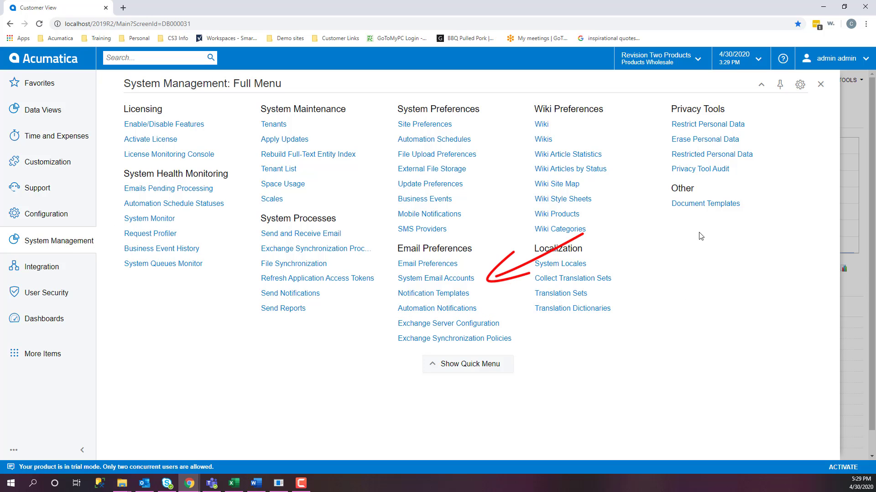
click(436, 279)
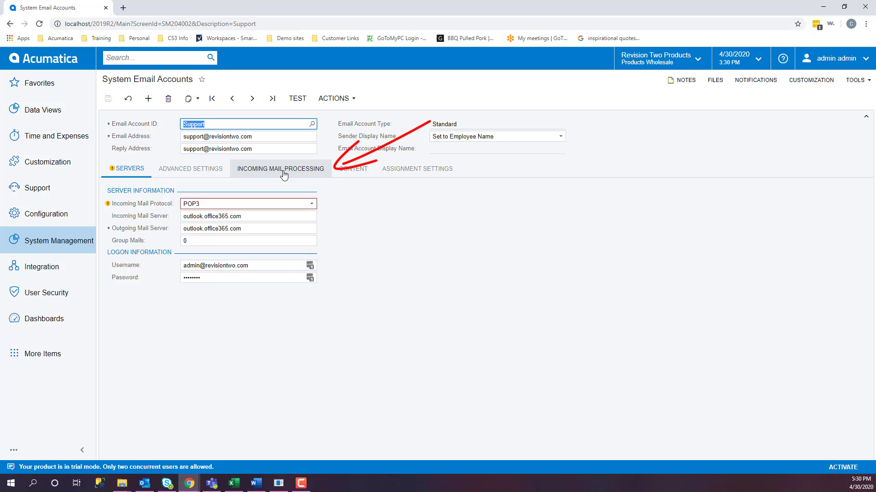
Show the Incoming Mail Processing rules and inspect the PRODSUPINC new case class.
click(280, 169)
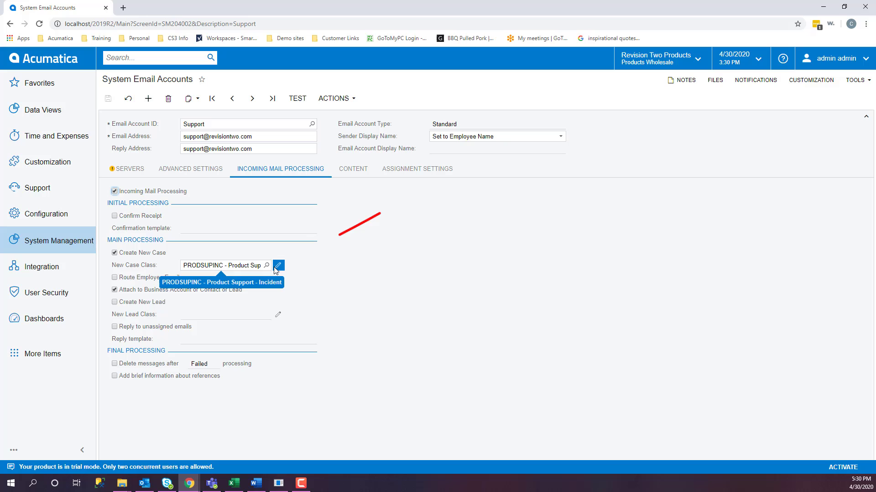
click(266, 266)
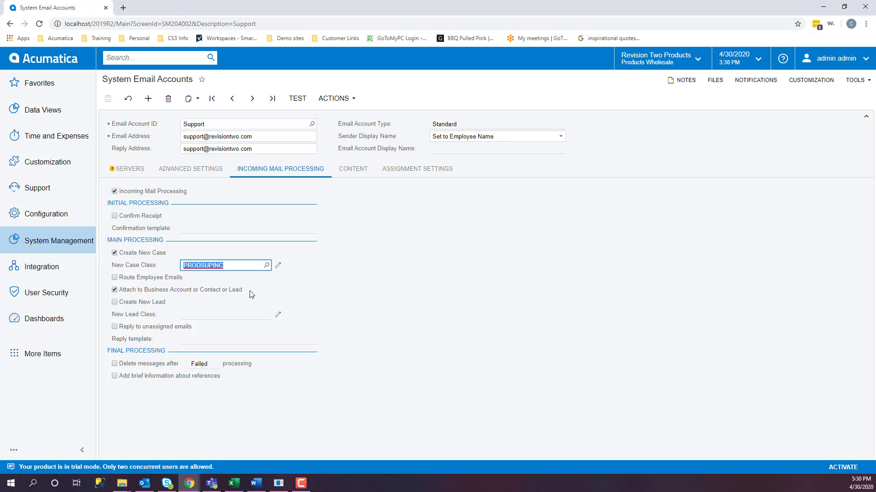
mouse_move(309, 301)
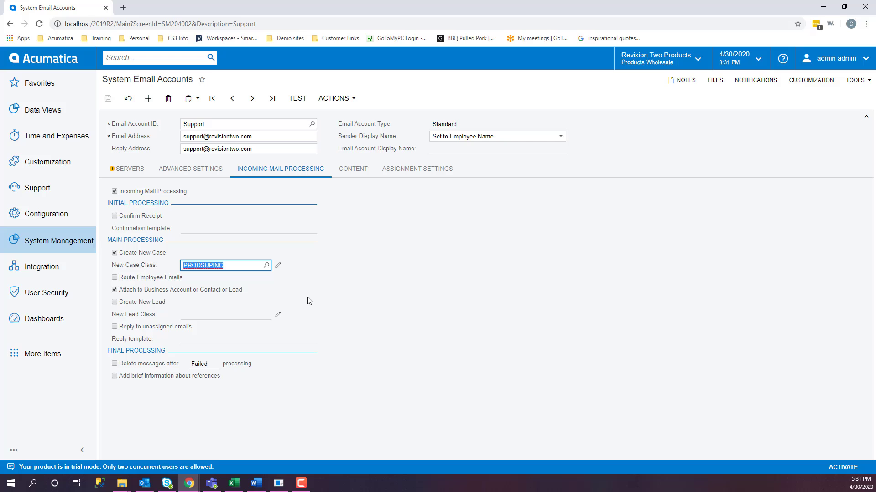
mouse_move(108, 99)
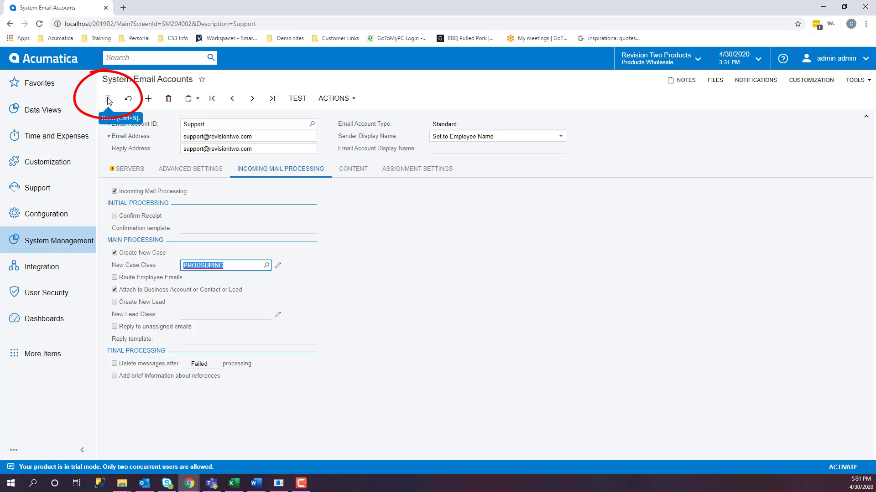
mouse_move(80, 243)
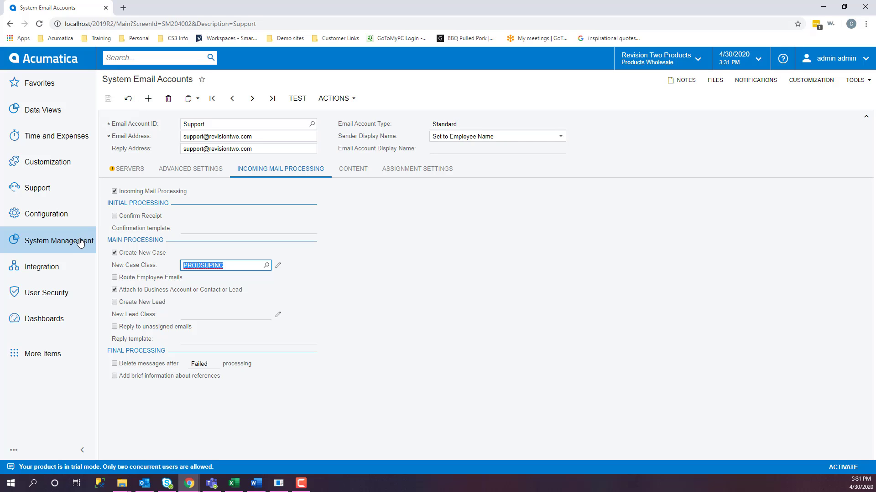
Reach Exchange Server Configuration showing the admin account and employee sync list.
click(59, 241)
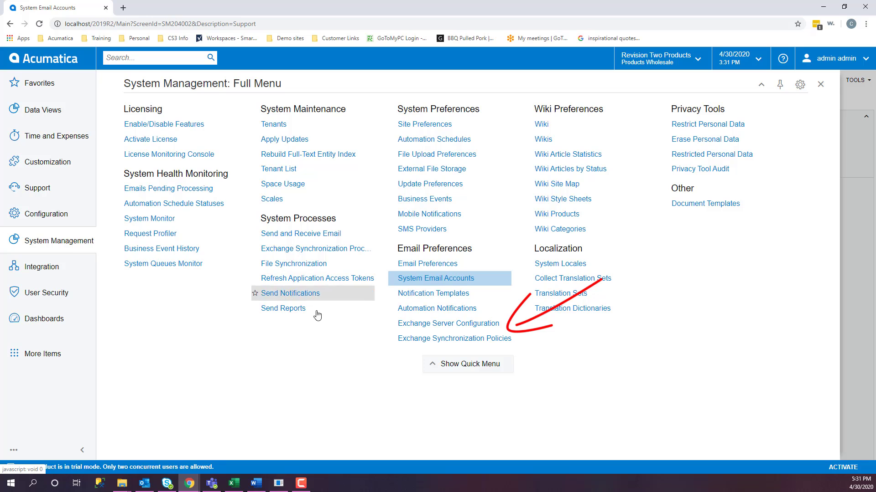
click(454, 338)
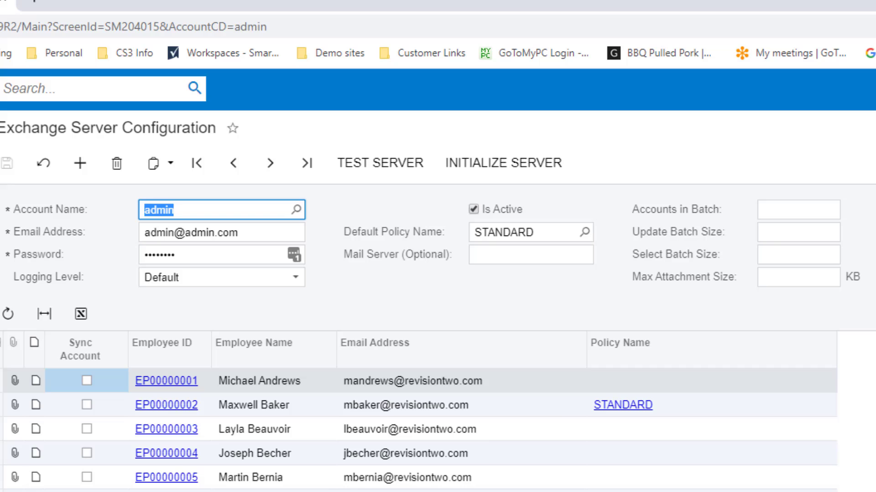
mouse_move(633, 407)
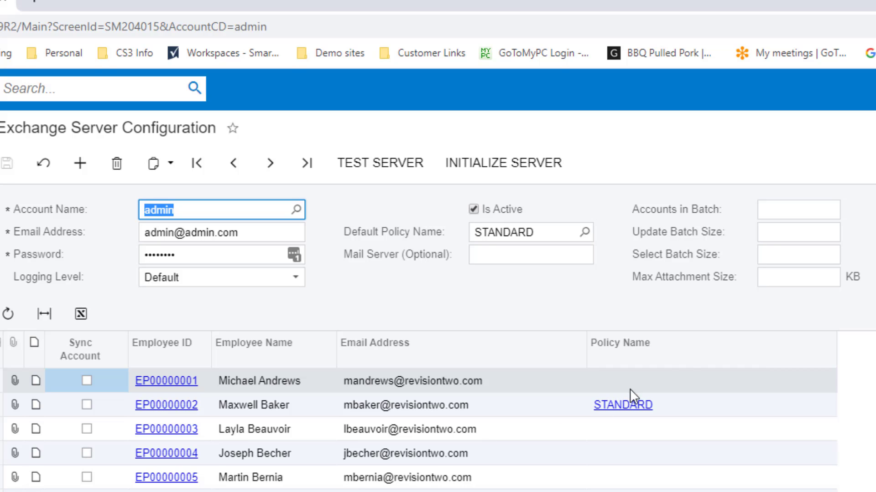
mouse_move(682, 293)
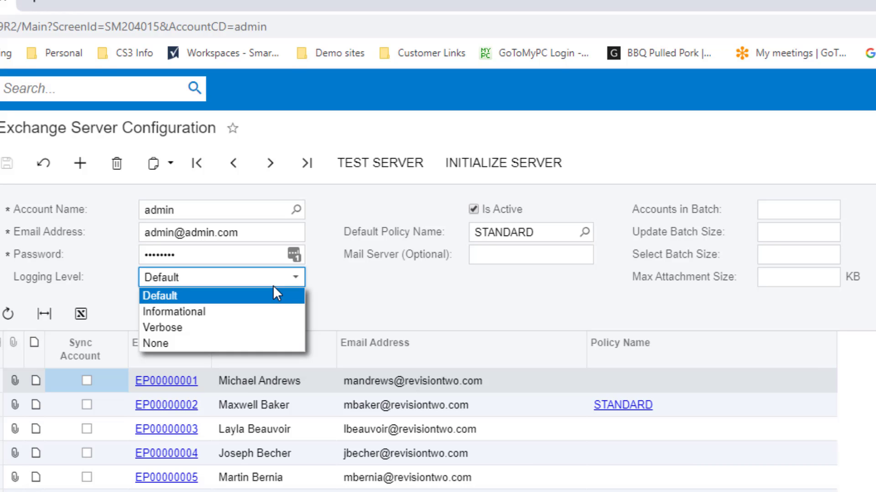
mouse_move(262, 311)
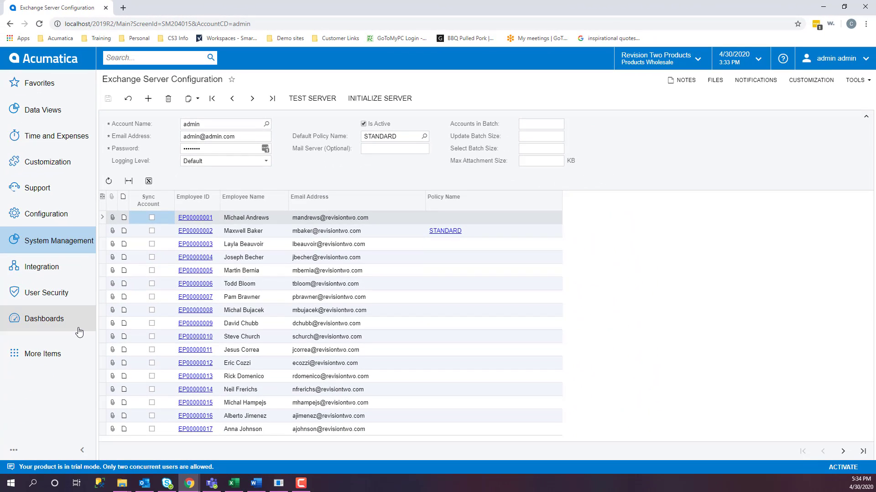
mouse_move(48, 412)
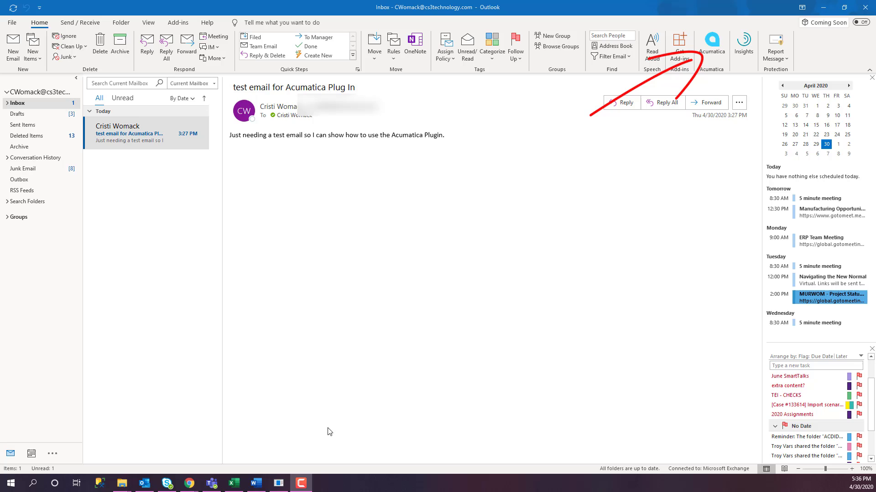
click(712, 43)
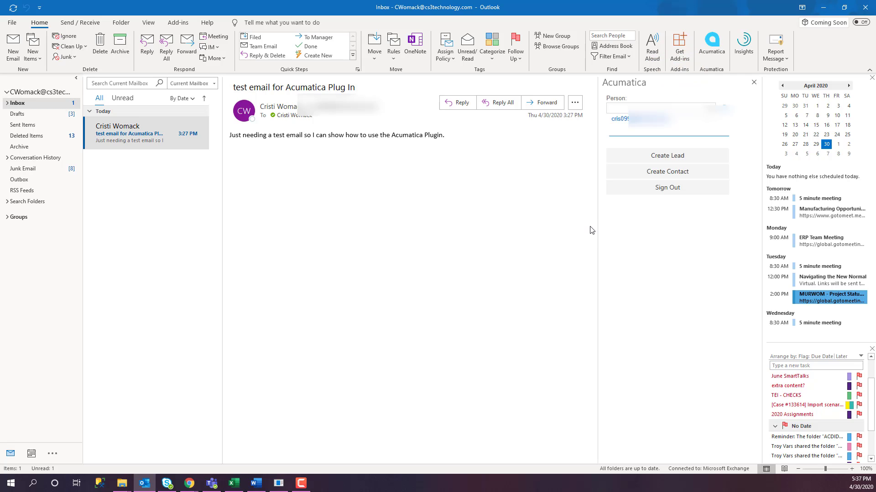
mouse_move(591, 233)
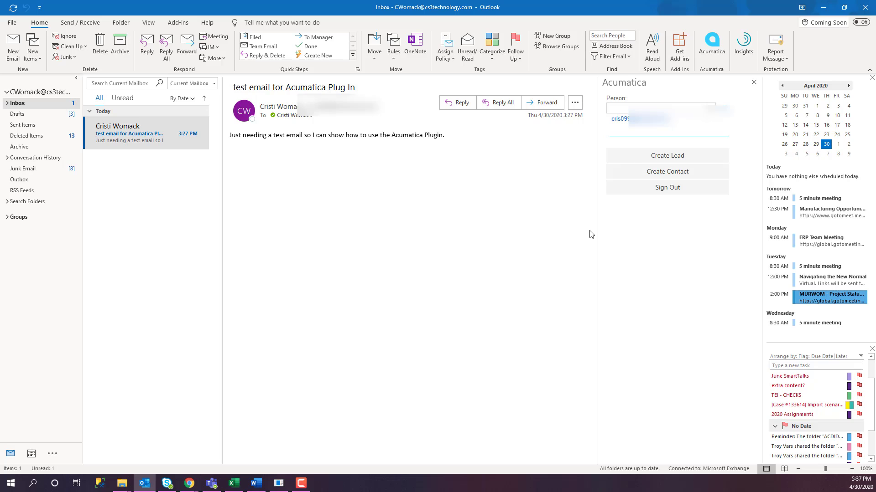
mouse_move(638, 189)
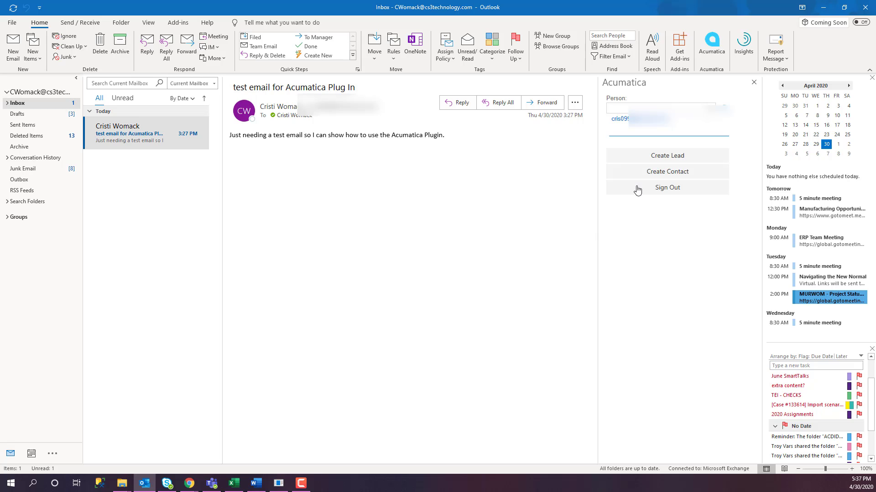
mouse_move(642, 175)
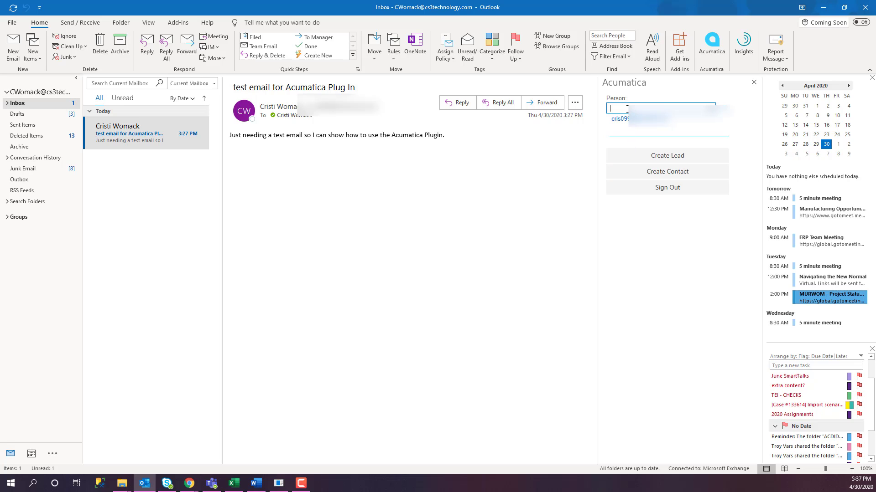
text(w)
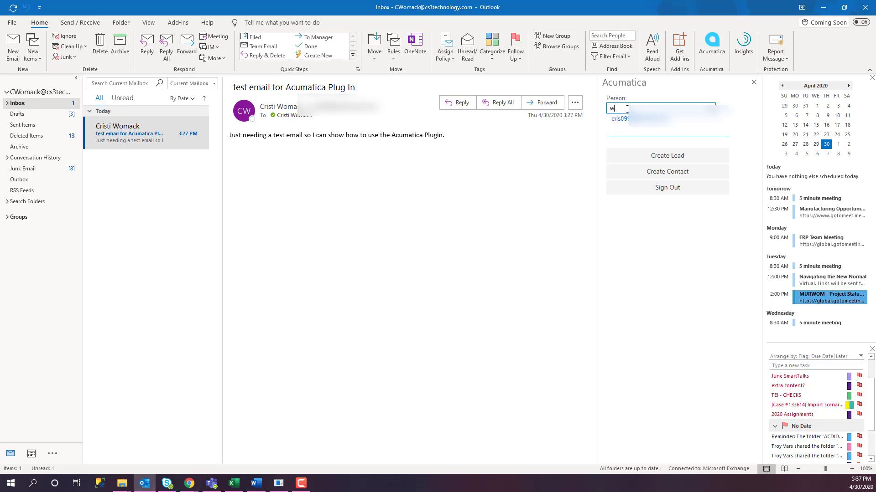
text(omack)
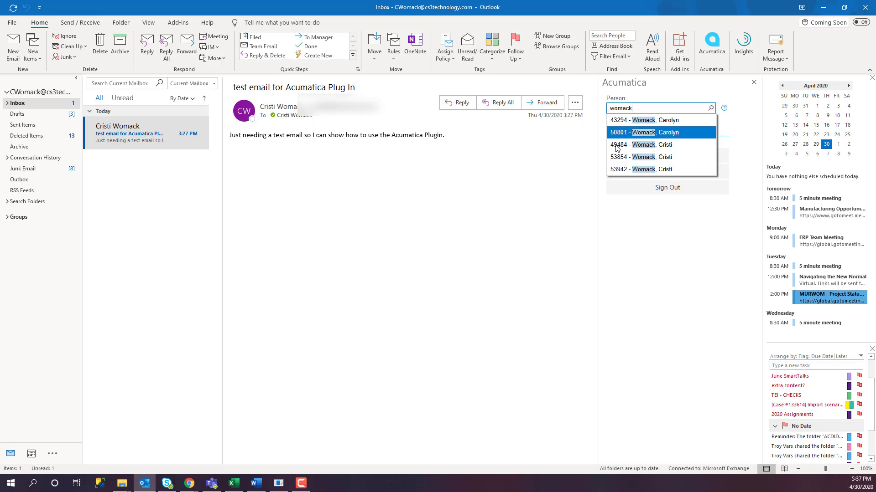
click(643, 144)
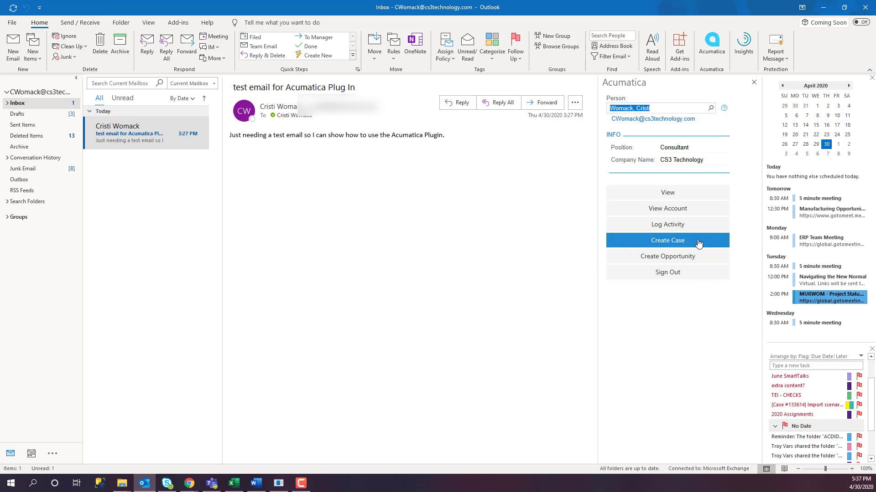
click(668, 241)
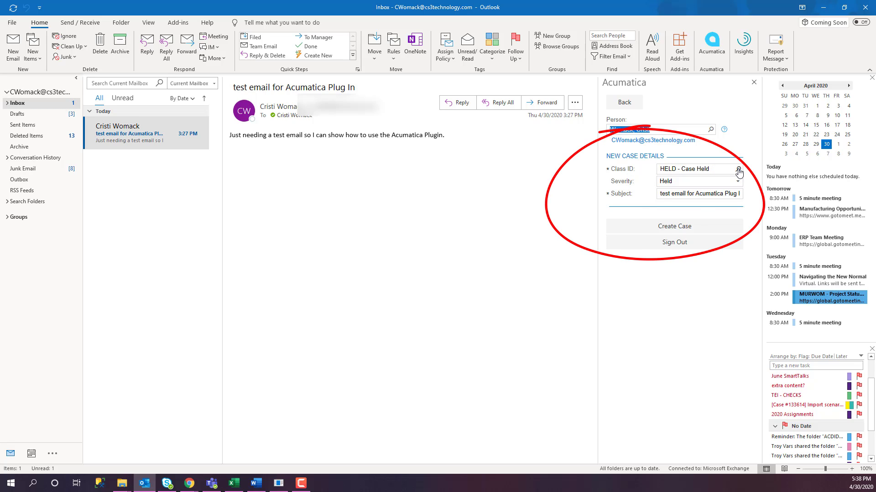
click(738, 170)
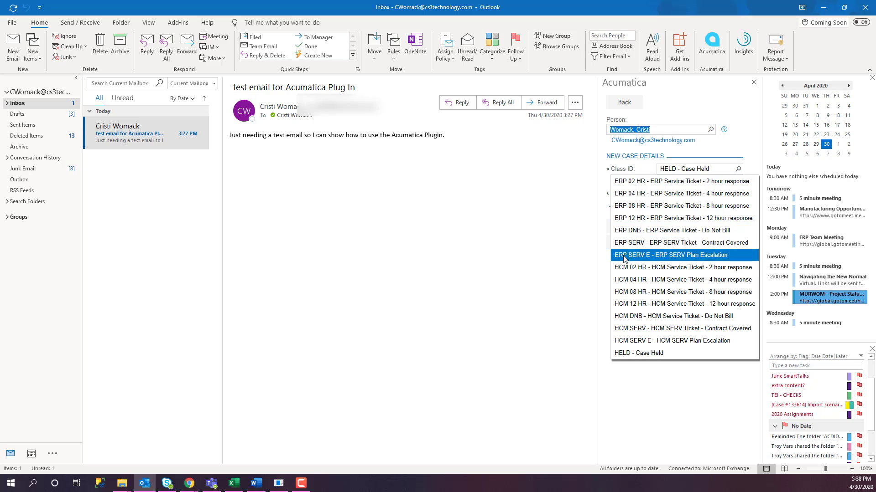
click(671, 255)
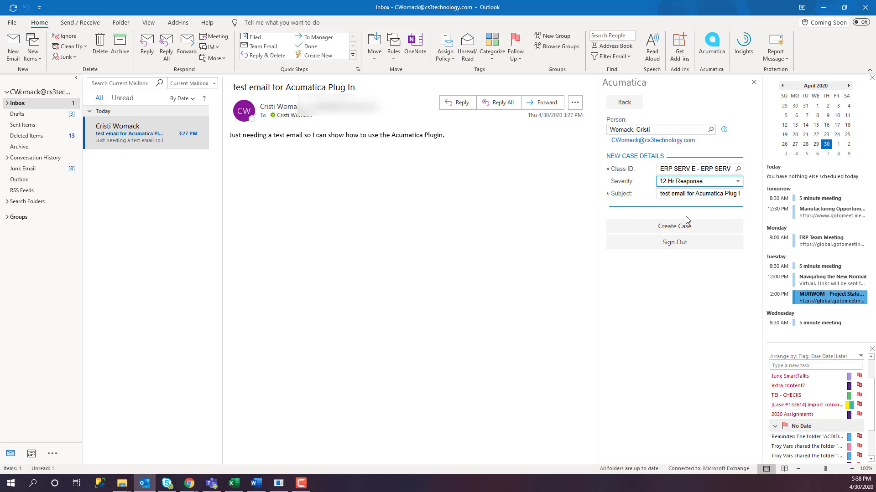
mouse_move(553, 157)
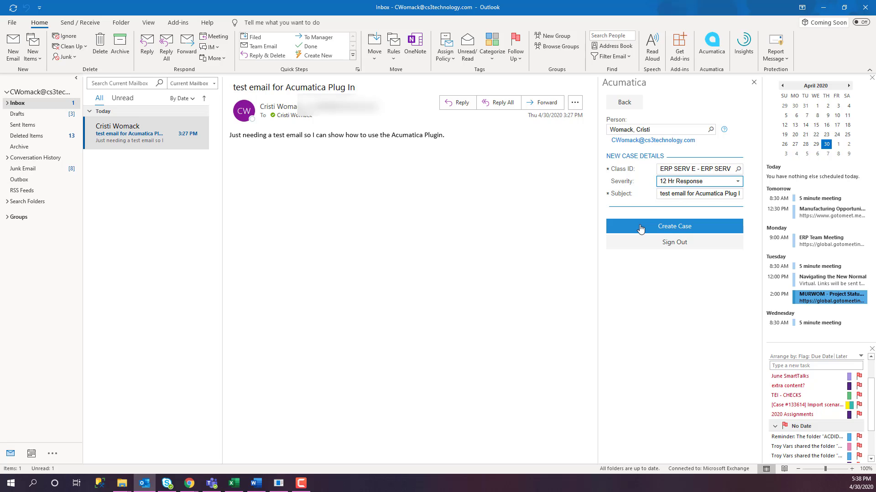
text(test email)
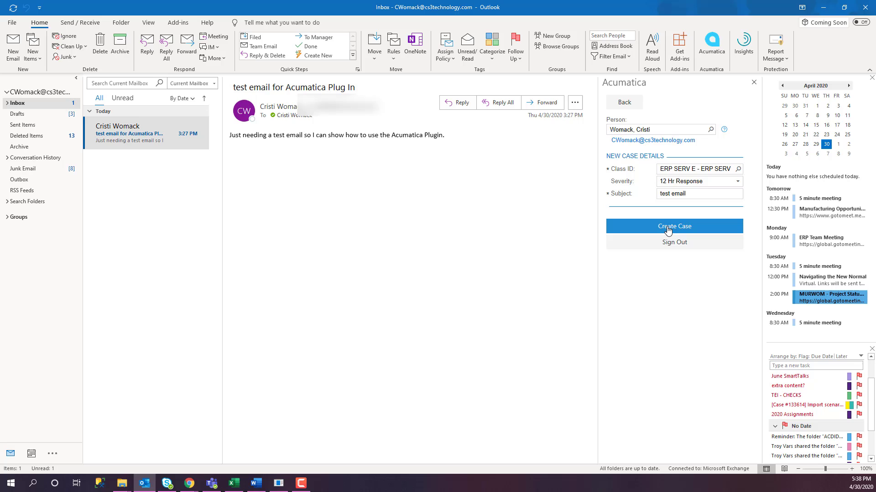
click(674, 227)
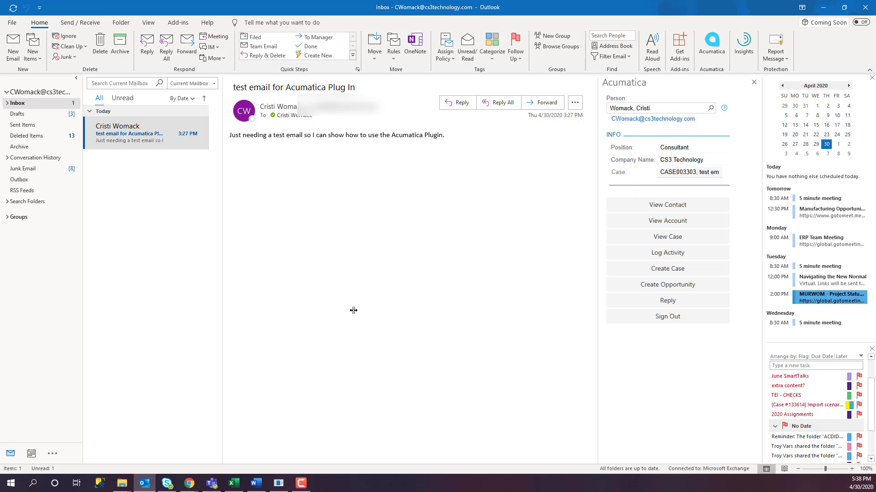
mouse_move(351, 306)
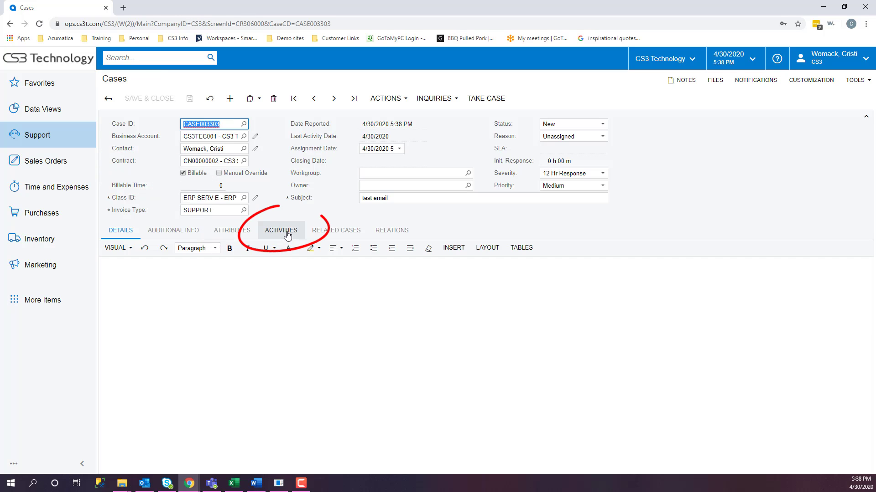
Show CASE003303's activities listing the test email as a completed Email Response.
click(281, 229)
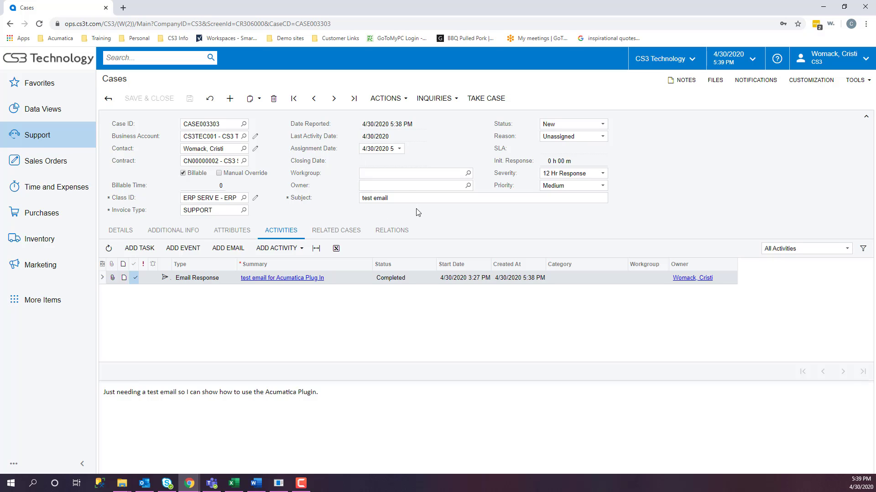
mouse_move(419, 208)
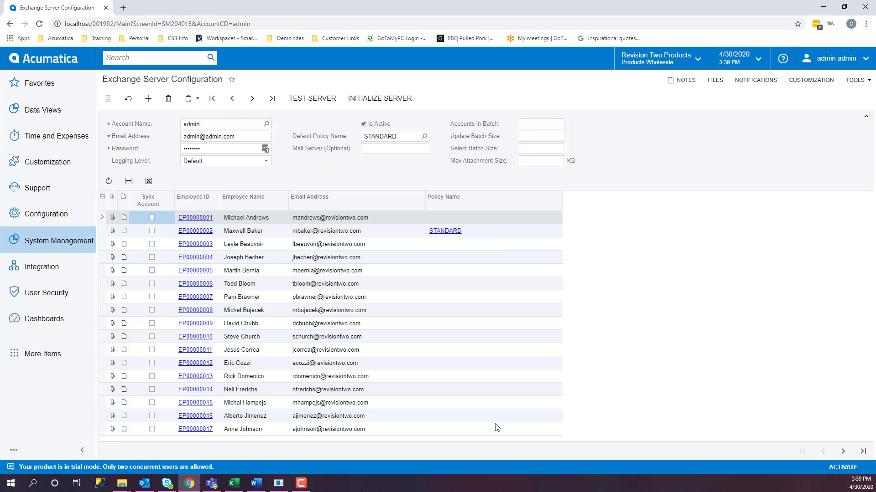
mouse_move(33, 164)
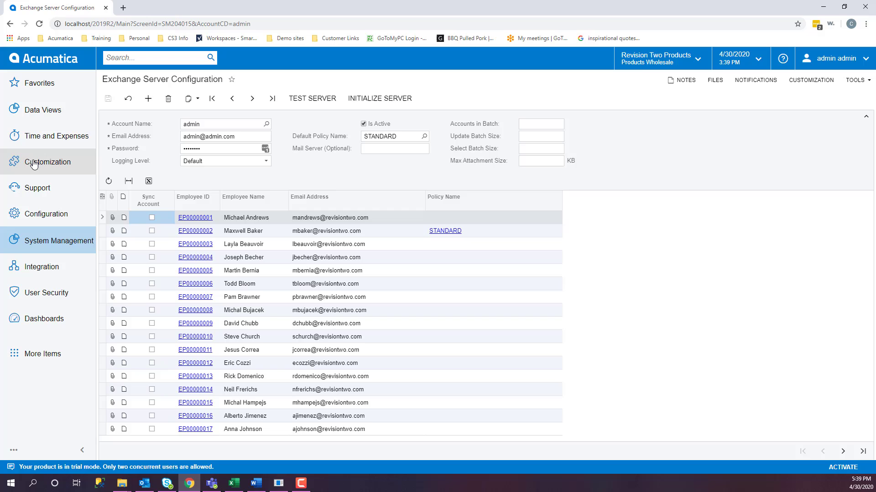
From the Support menu's Business Accounts list, open ABARTENDE (USA Bartending School).
click(36, 187)
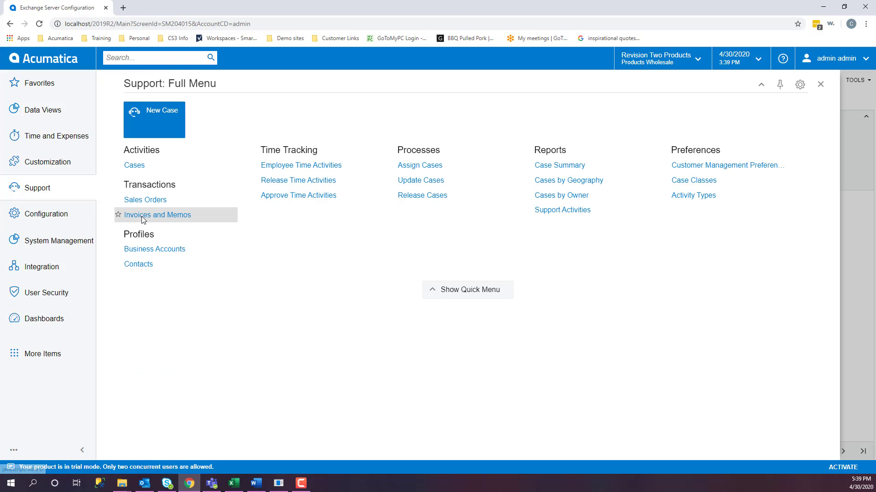
click(154, 249)
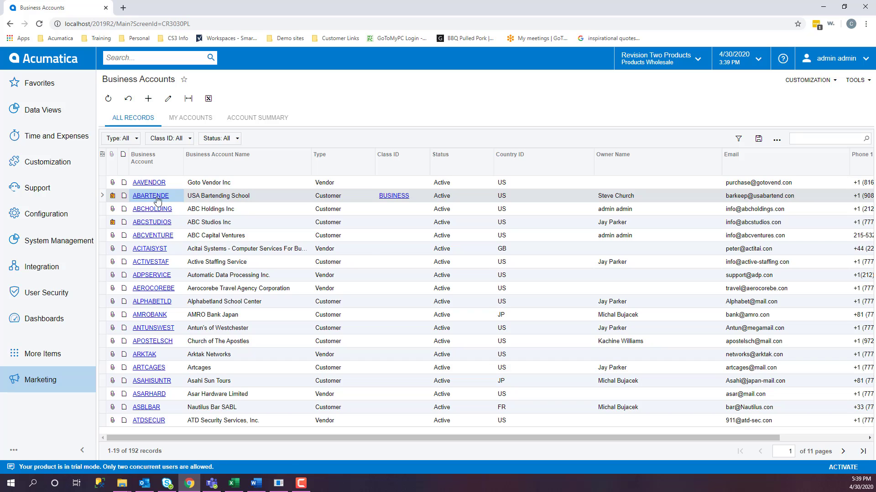
click(150, 195)
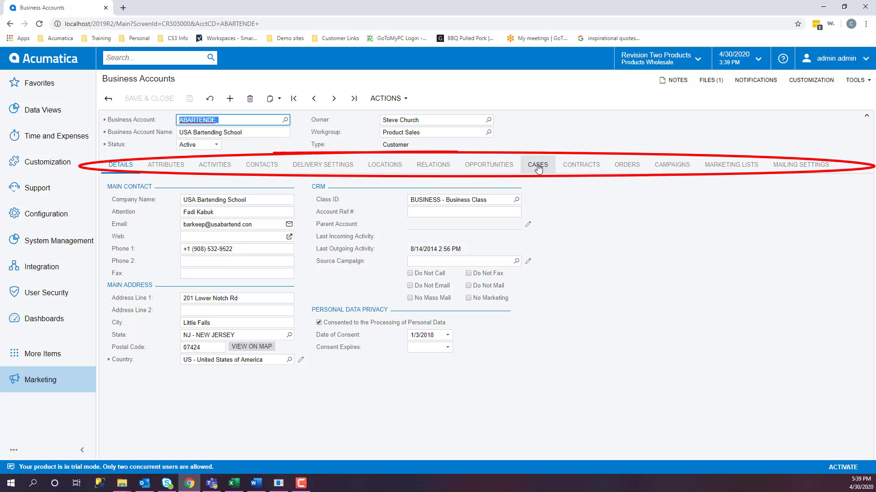
List the USA Bartending School account's cases, including the pending customer order problem.
click(538, 164)
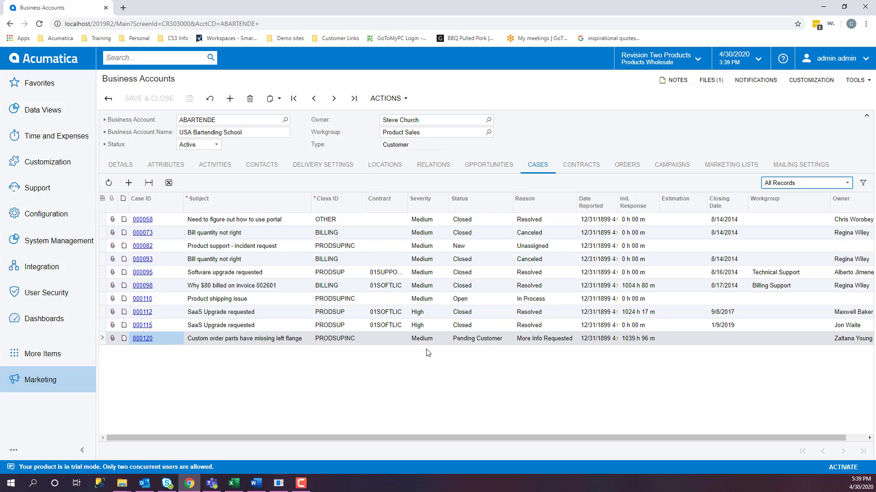
mouse_move(520, 368)
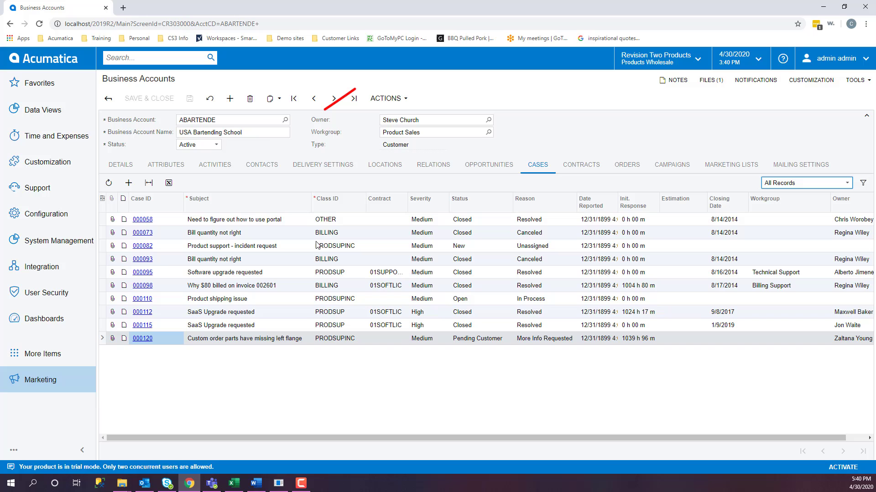
Preview the Case #000120 custom order parts email and show the Add Activity types.
click(214, 164)
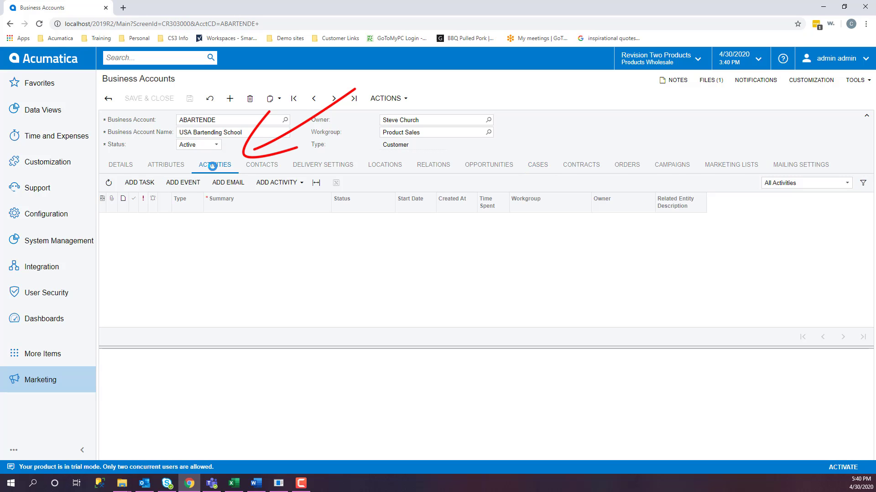
click(215, 164)
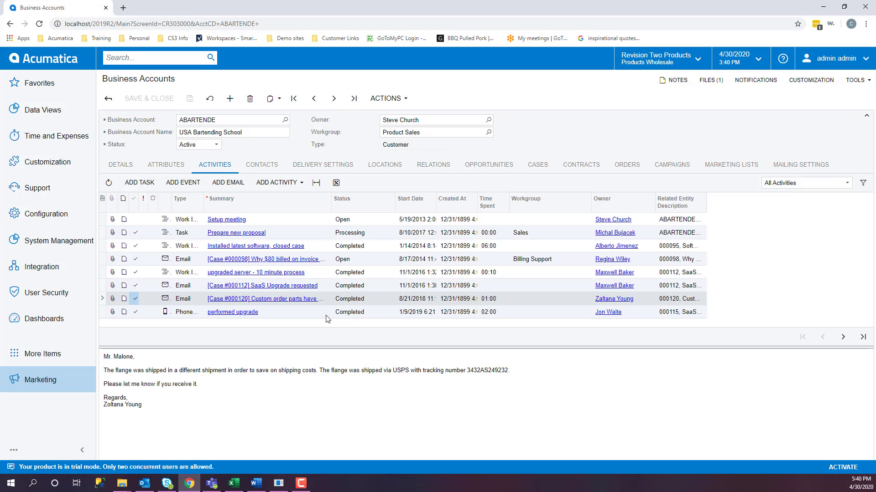
mouse_move(325, 315)
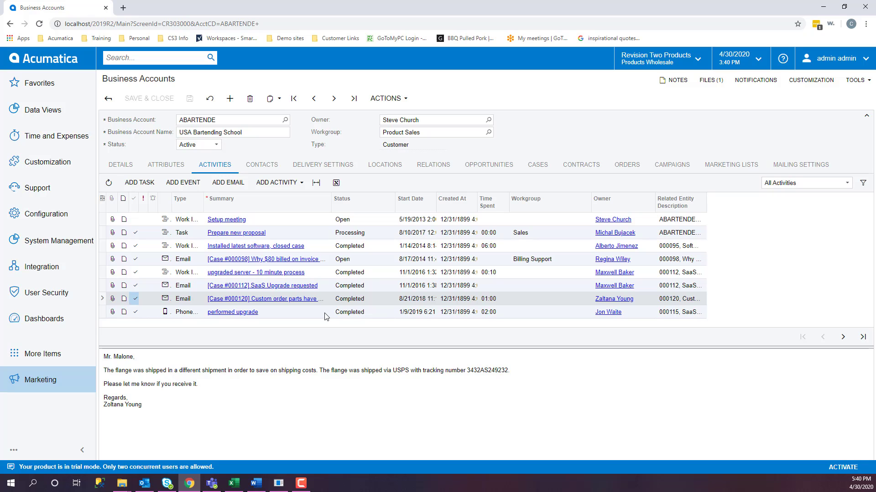
mouse_move(314, 306)
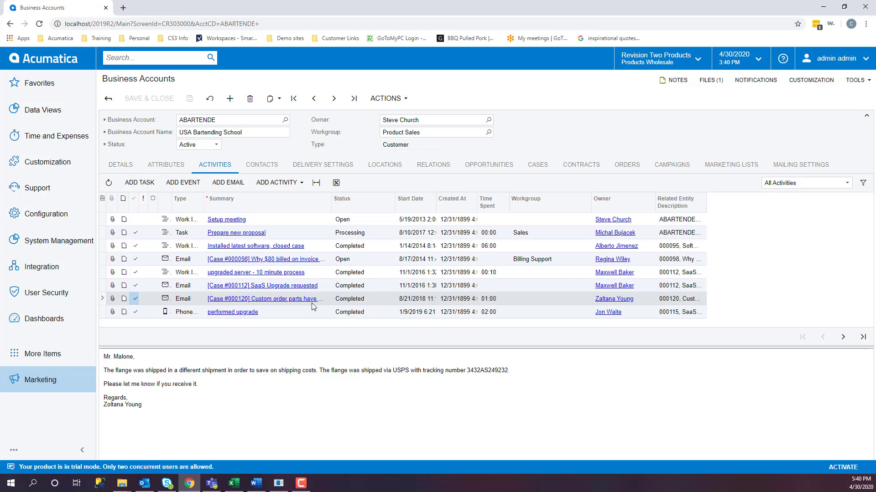
click(276, 182)
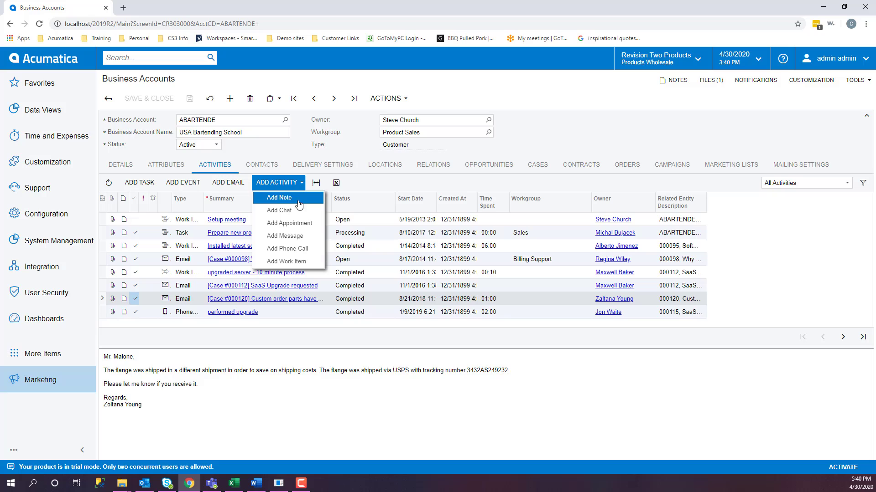
mouse_move(305, 264)
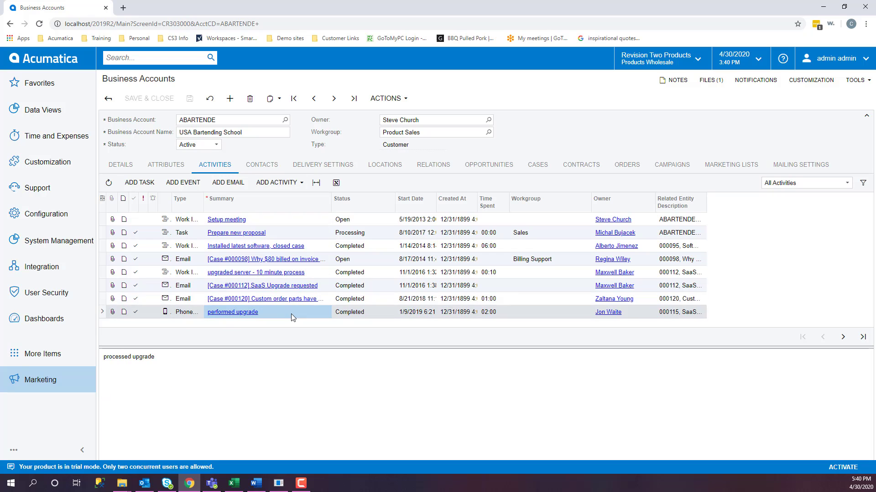
mouse_move(294, 320)
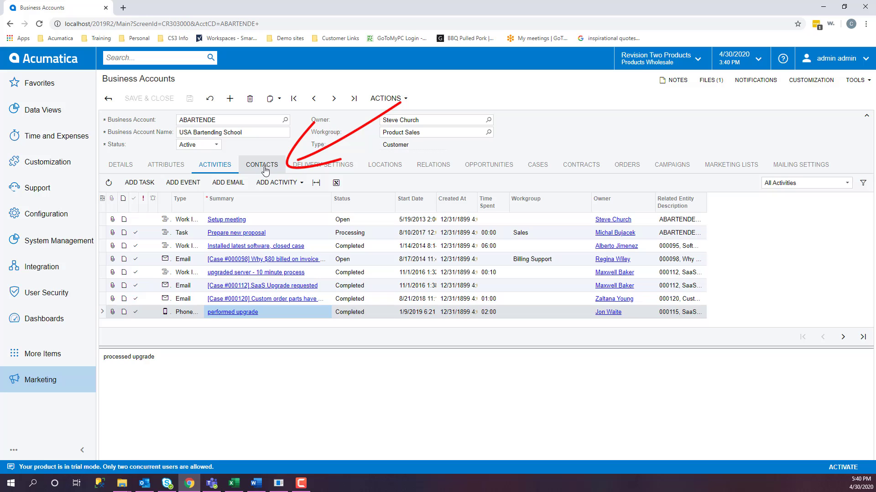
click(261, 164)
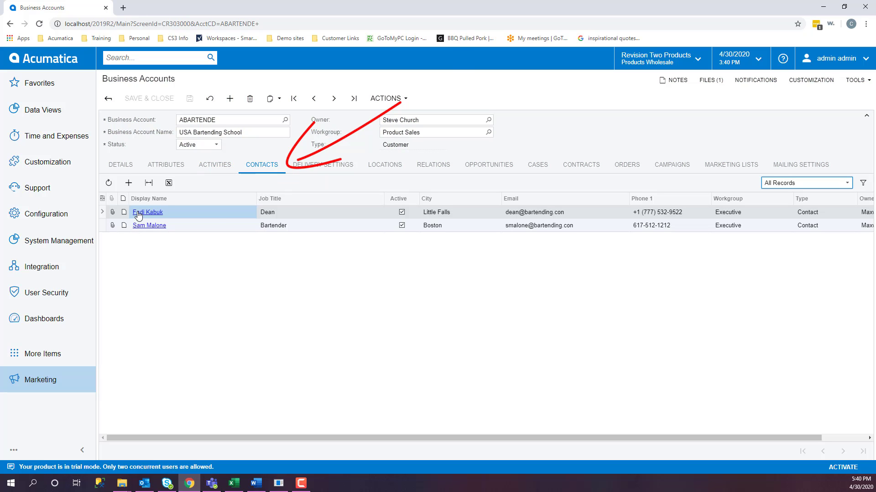
click(147, 212)
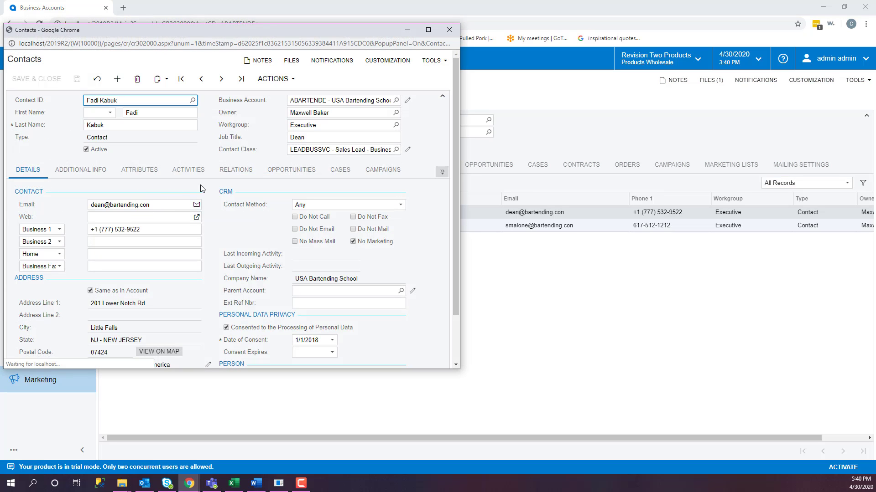
click(188, 170)
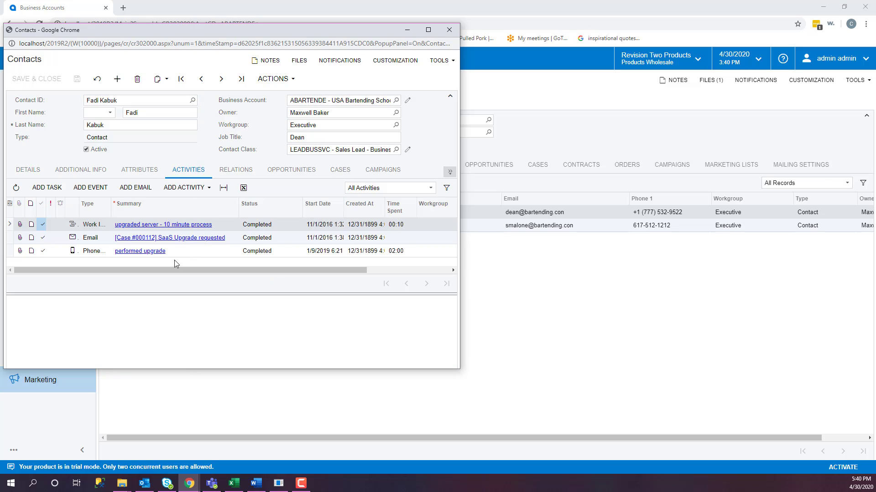
mouse_move(191, 268)
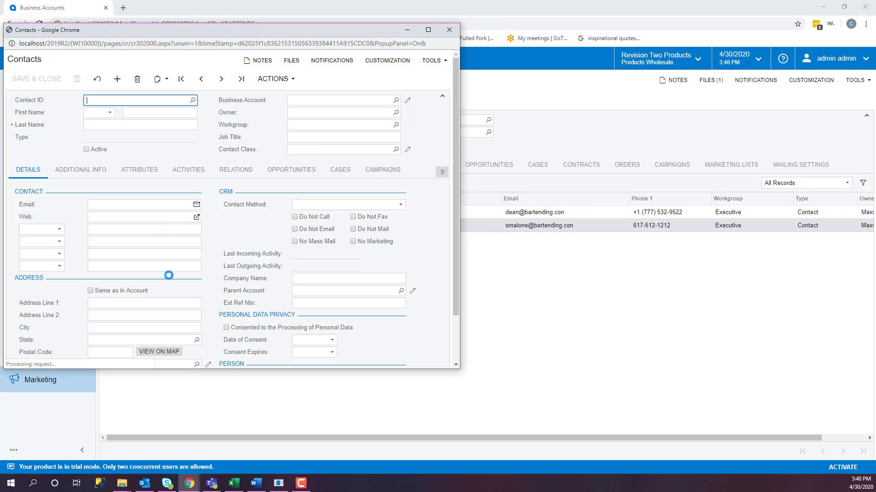
click(188, 170)
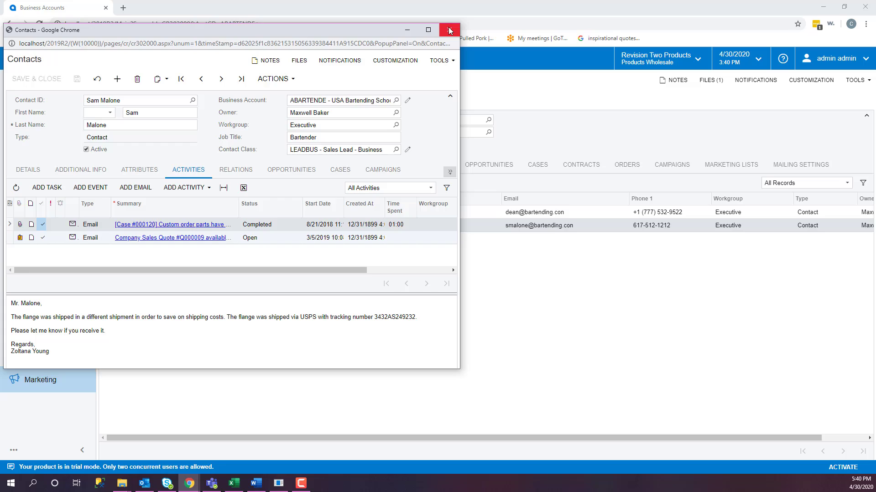
click(450, 28)
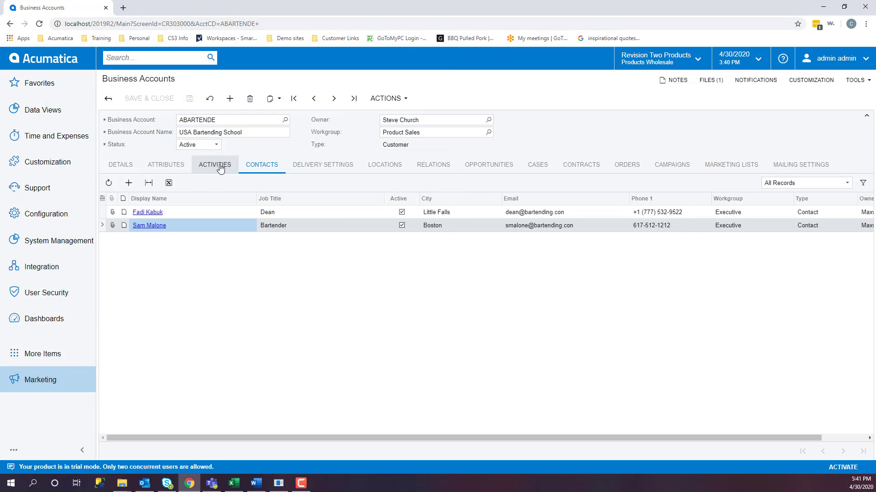
click(214, 164)
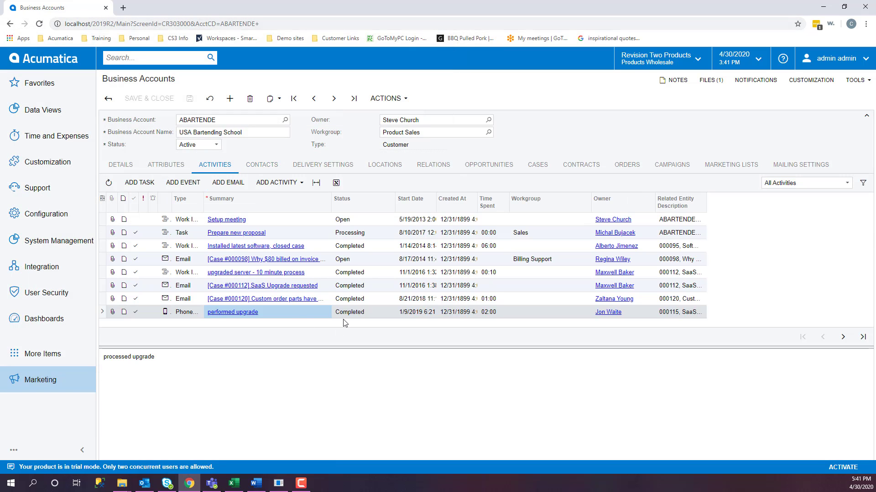